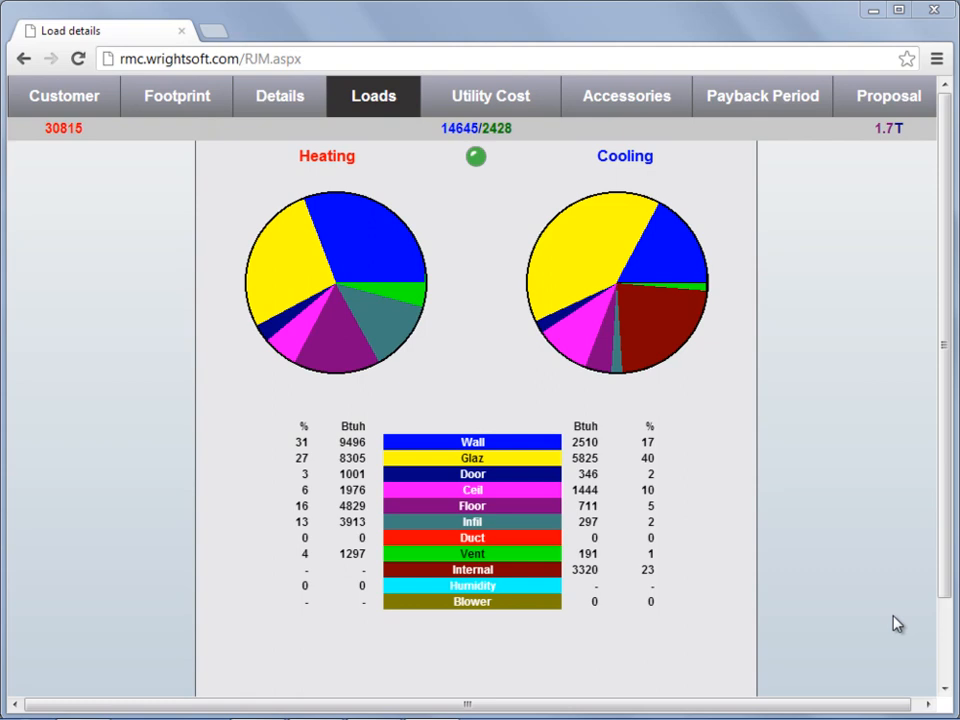
pyautogui.moveTo(836, 610)
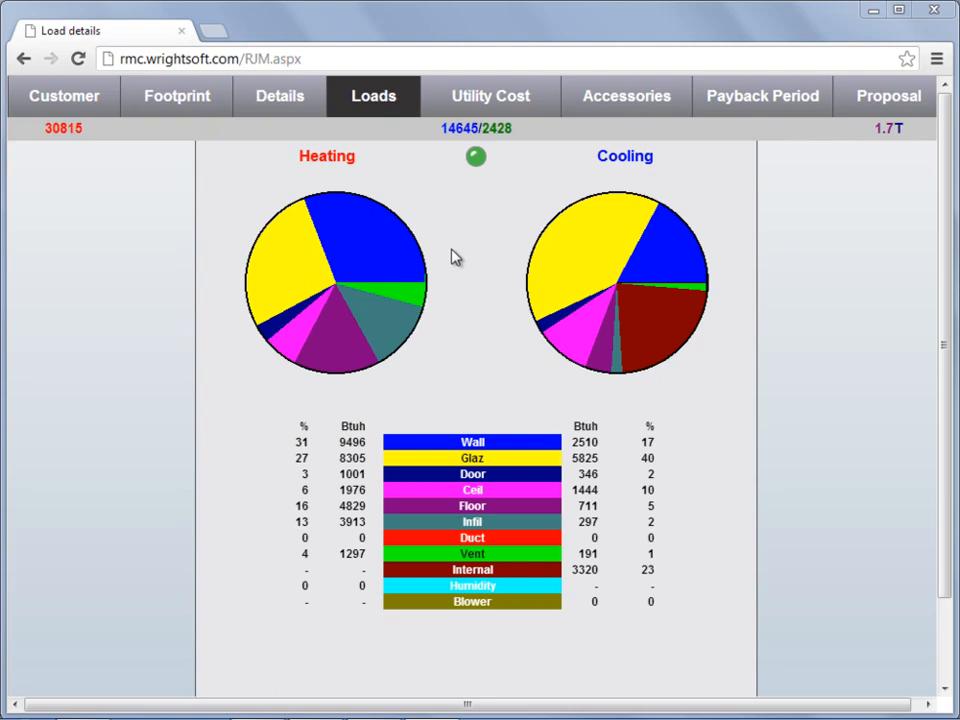
# Save the project as 'RMC Training Video' in the Training folder.
pyautogui.scroll(-3)
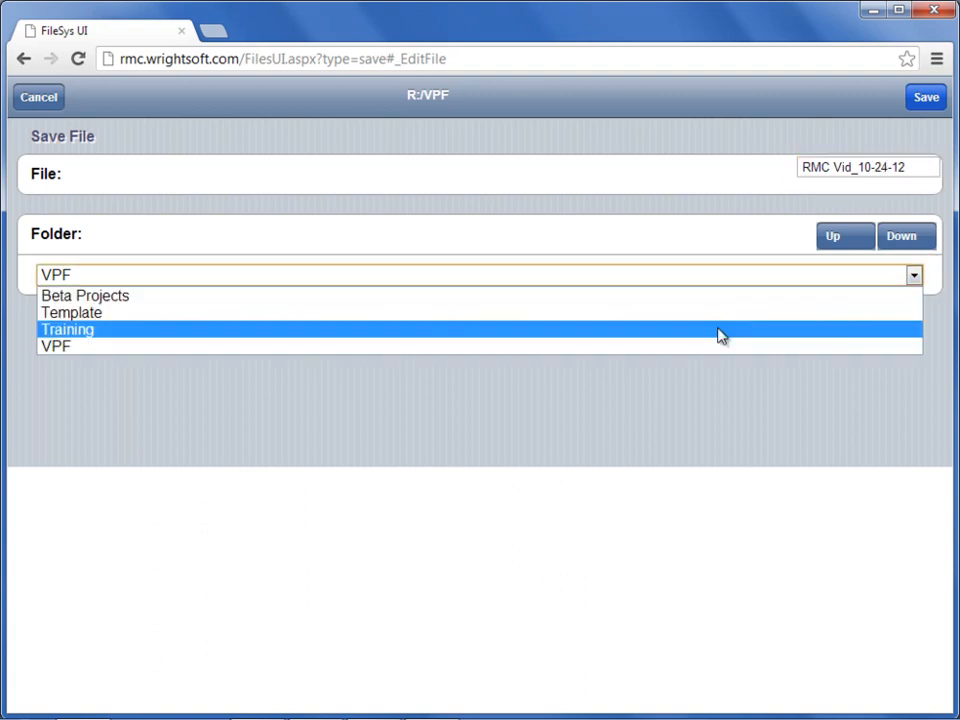
pyautogui.click(68, 328)
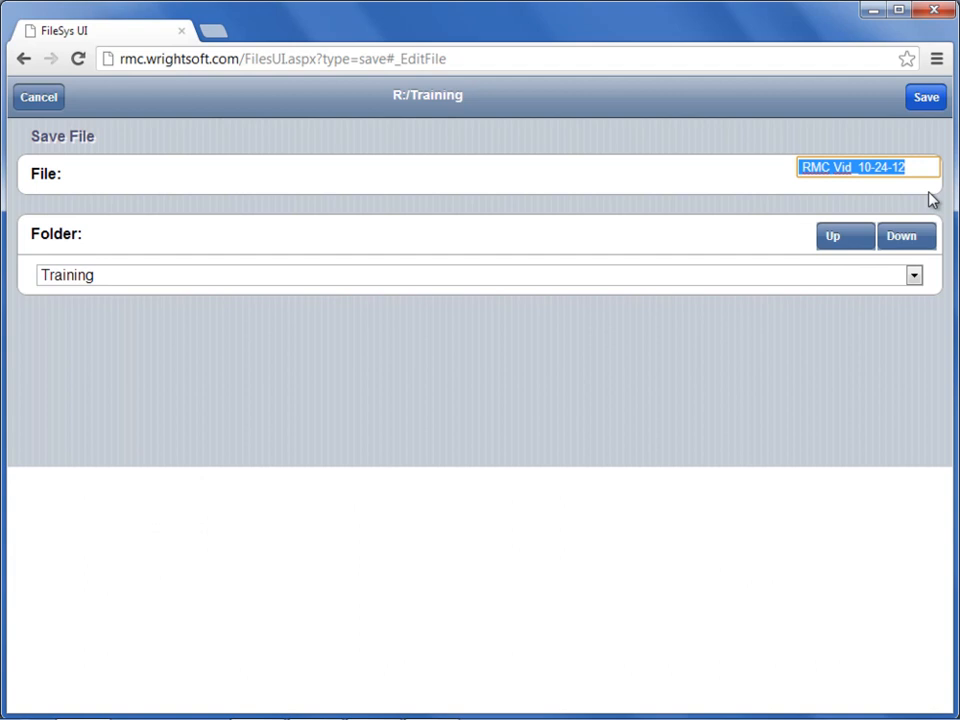
pyautogui.write('RMC Training Video')
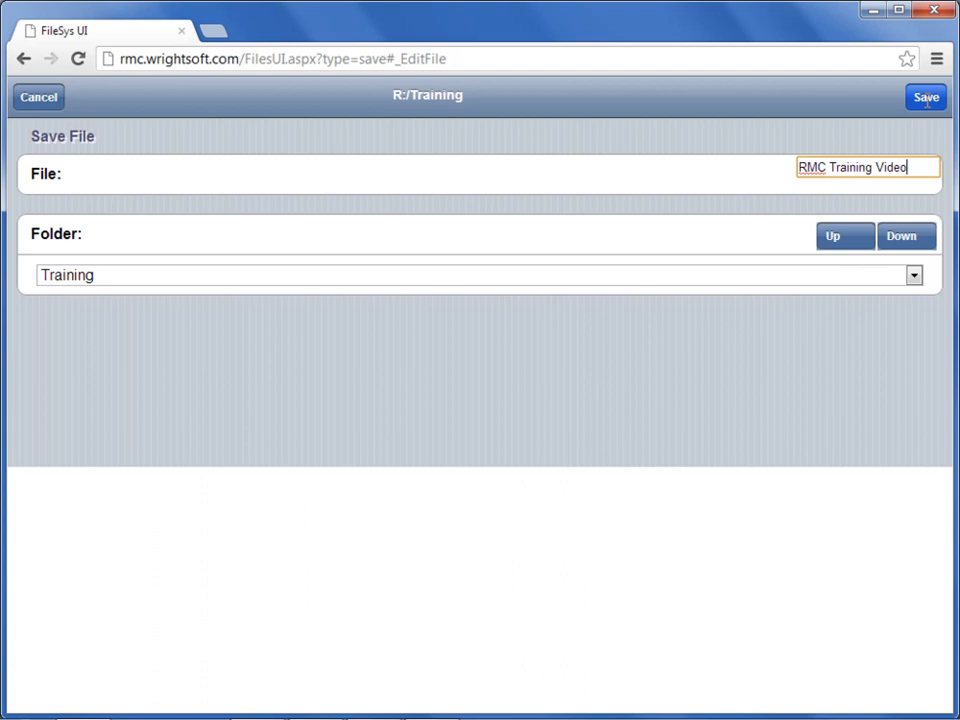
pyautogui.click(926, 100)
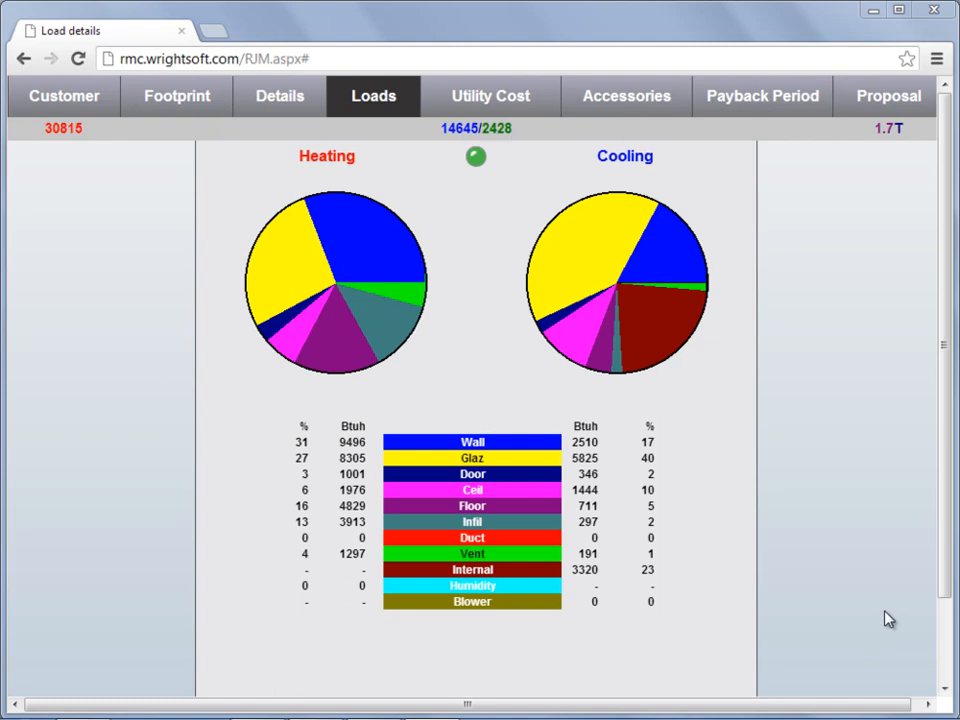
pyautogui.moveTo(178, 98)
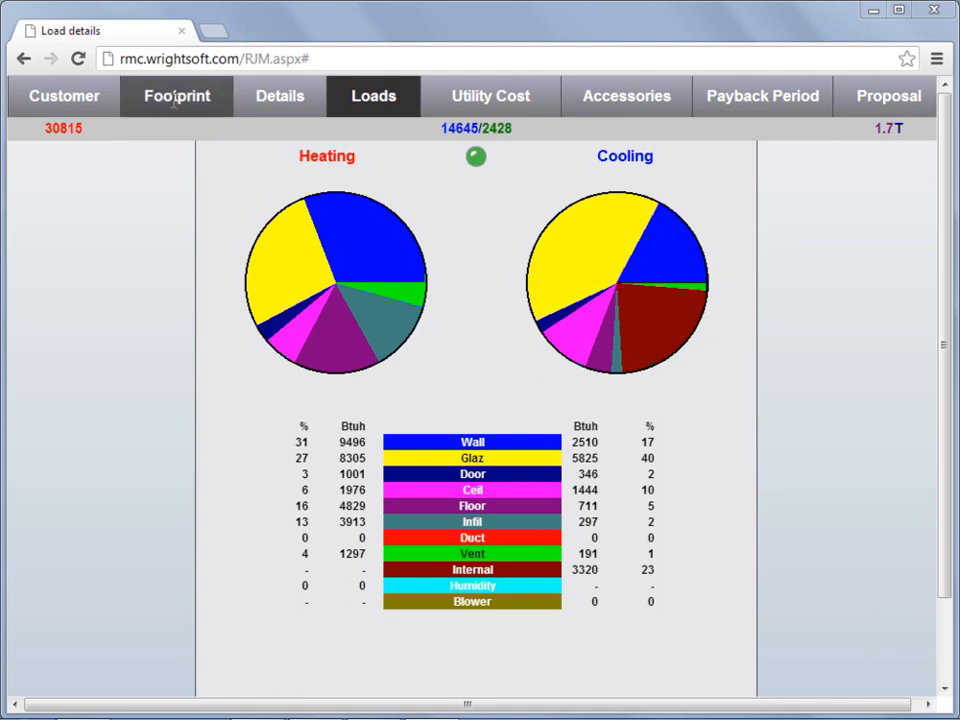
# From the Footprint page, bring up the program settings listing grid scale, SHR, language and version.
pyautogui.click(176, 96)
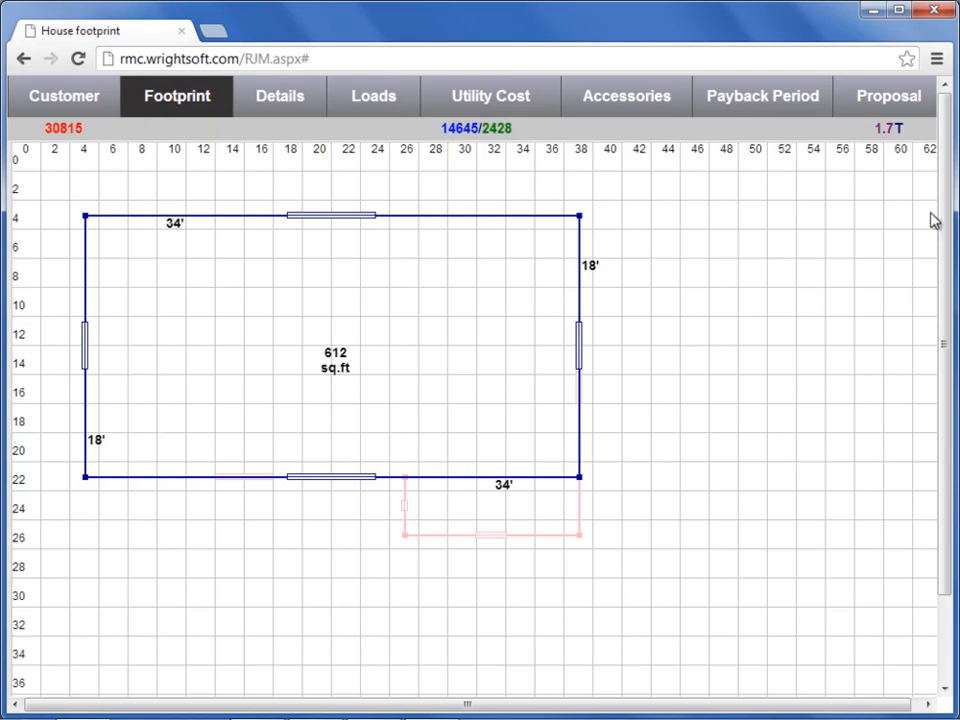
pyautogui.scroll(-3)
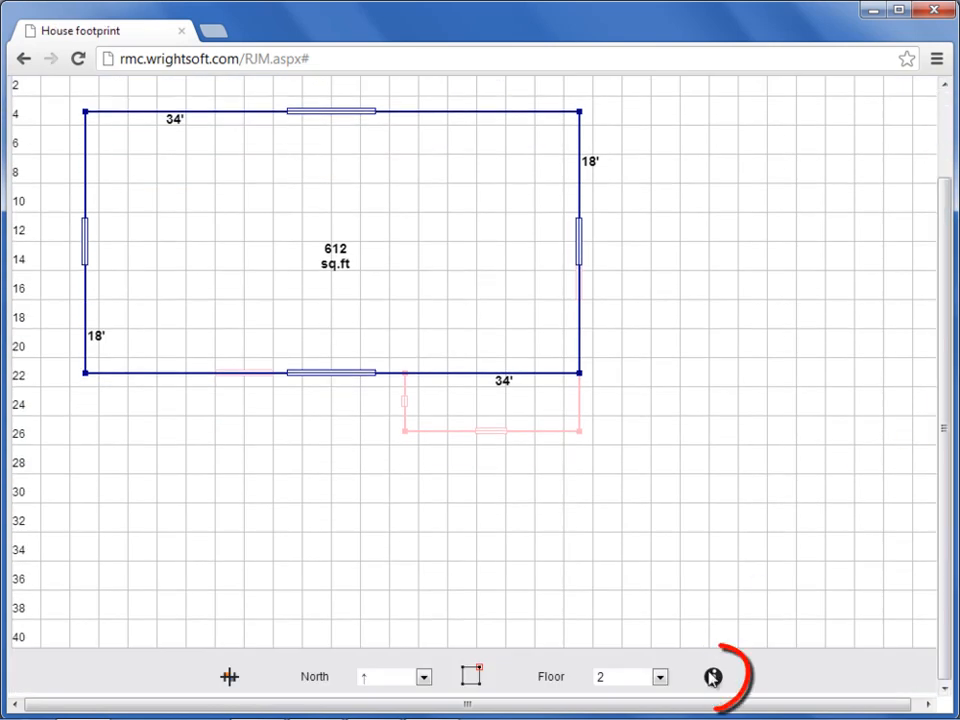
pyautogui.click(714, 678)
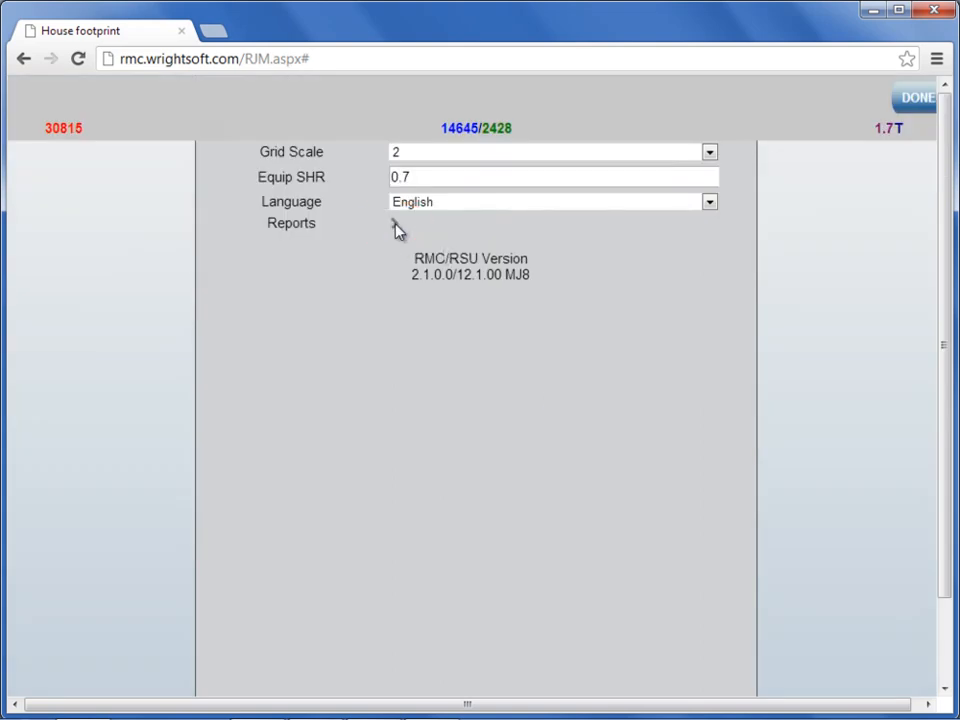
# Include the Drawing report in the report list and return to the Loads page.
pyautogui.click(292, 224)
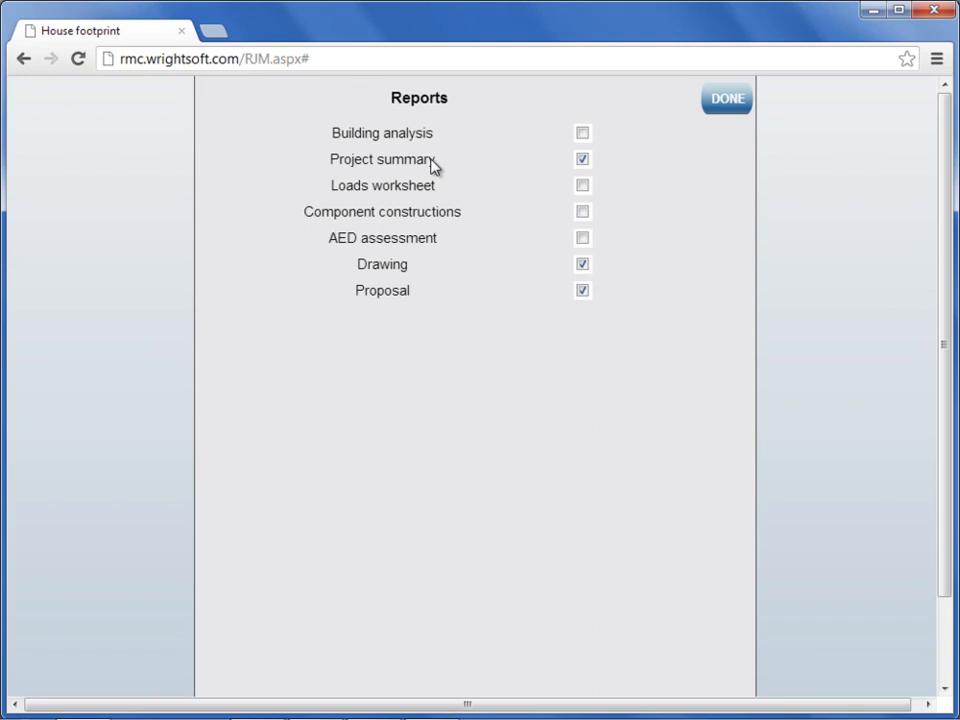
pyautogui.moveTo(432, 330)
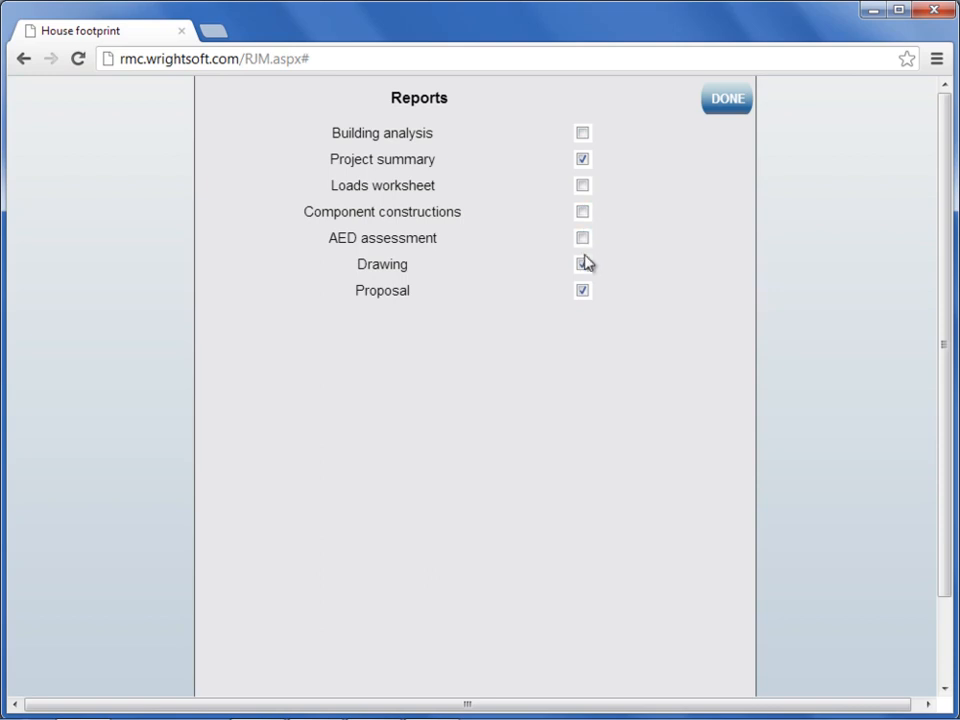
pyautogui.click(582, 264)
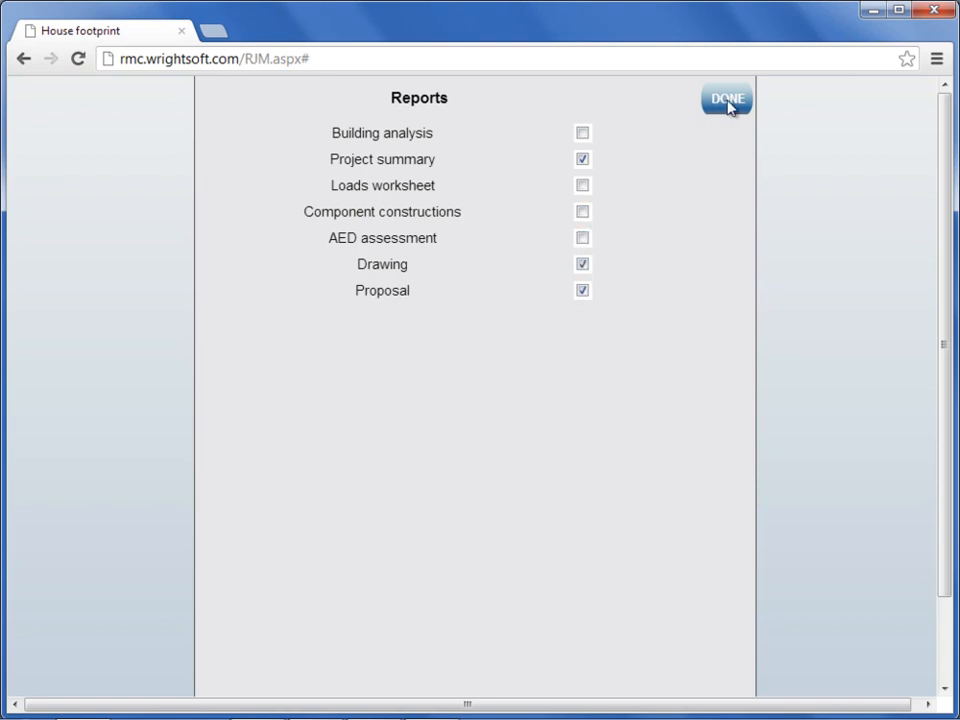
pyautogui.click(724, 100)
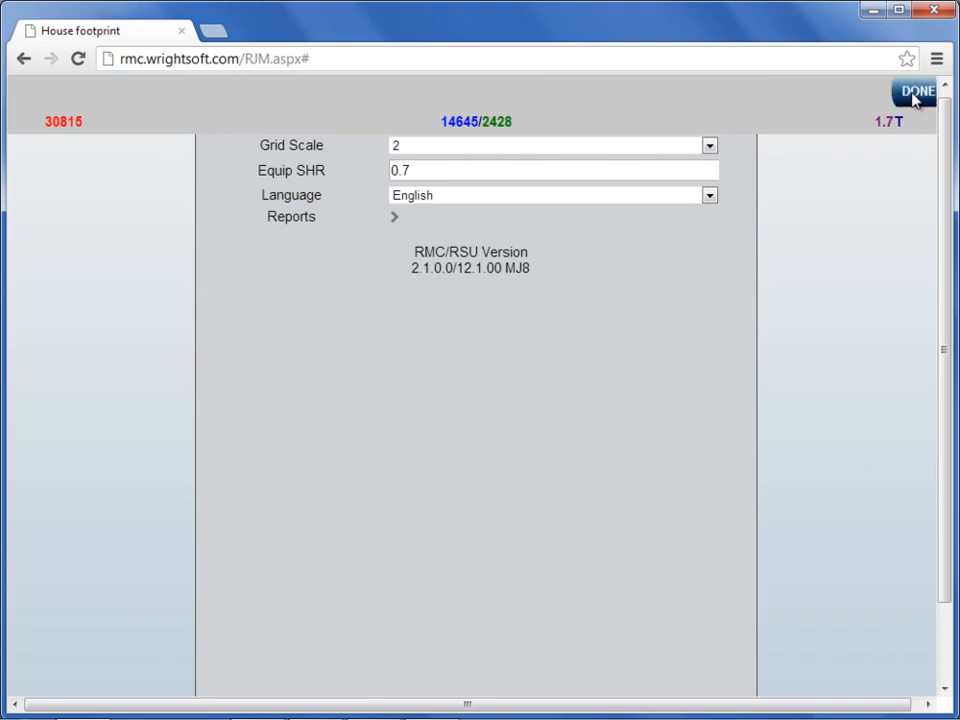
pyautogui.click(916, 90)
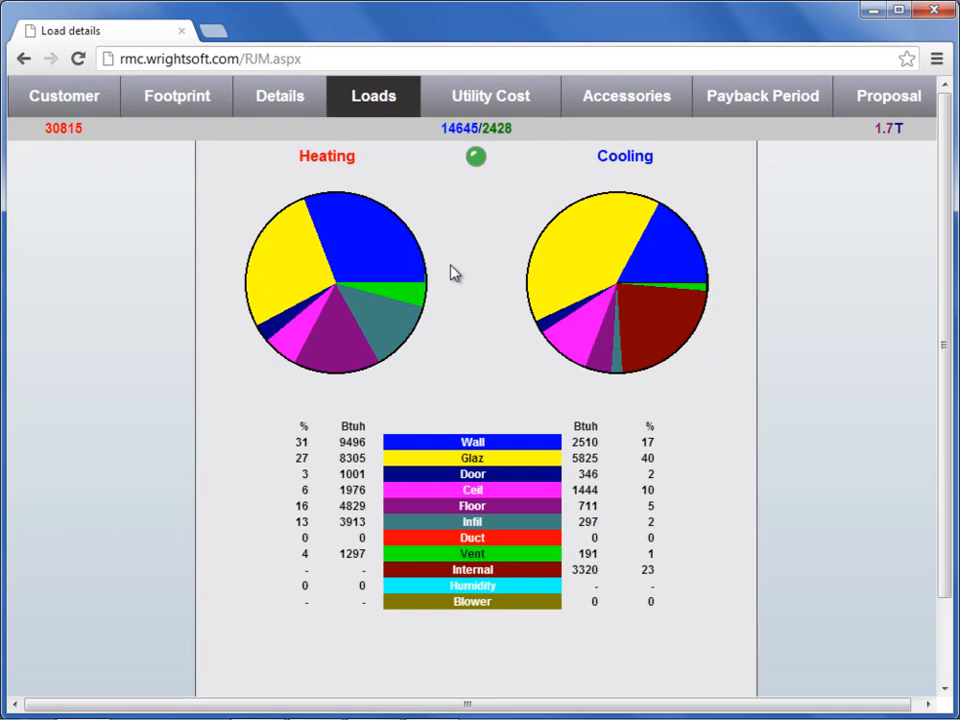
# Start emailing the loads report from the project commands menu.
pyautogui.scroll(-3)
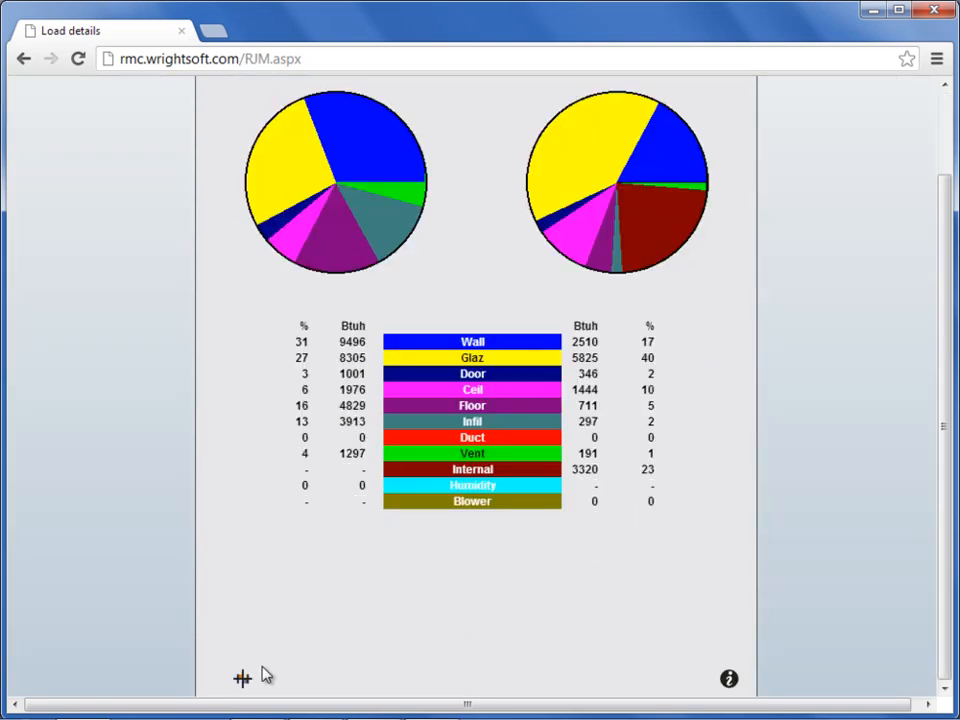
pyautogui.click(244, 678)
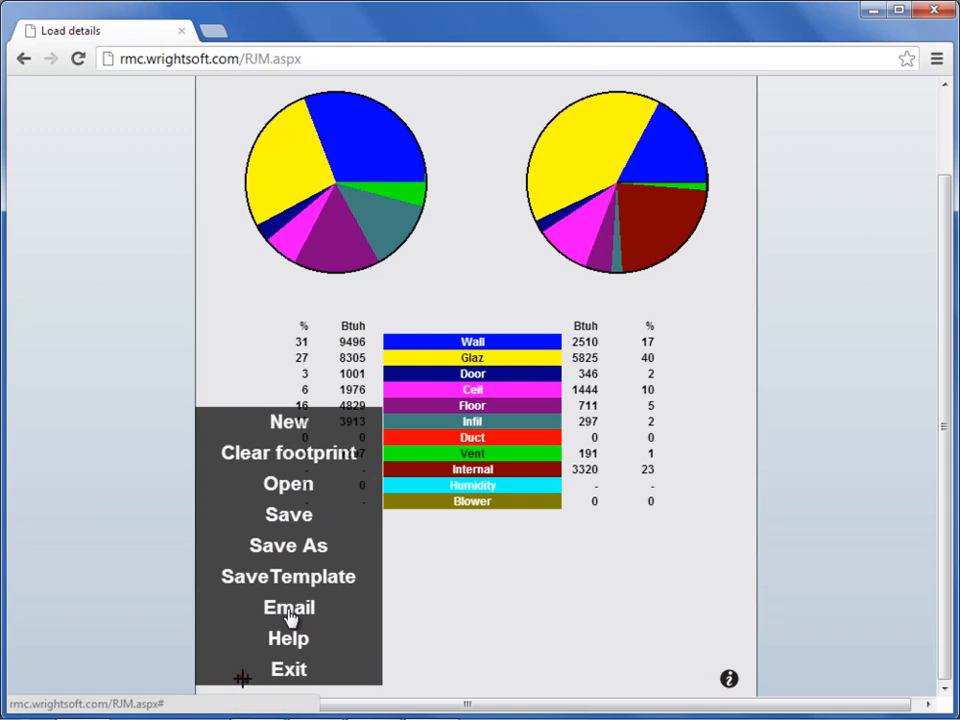
pyautogui.click(288, 608)
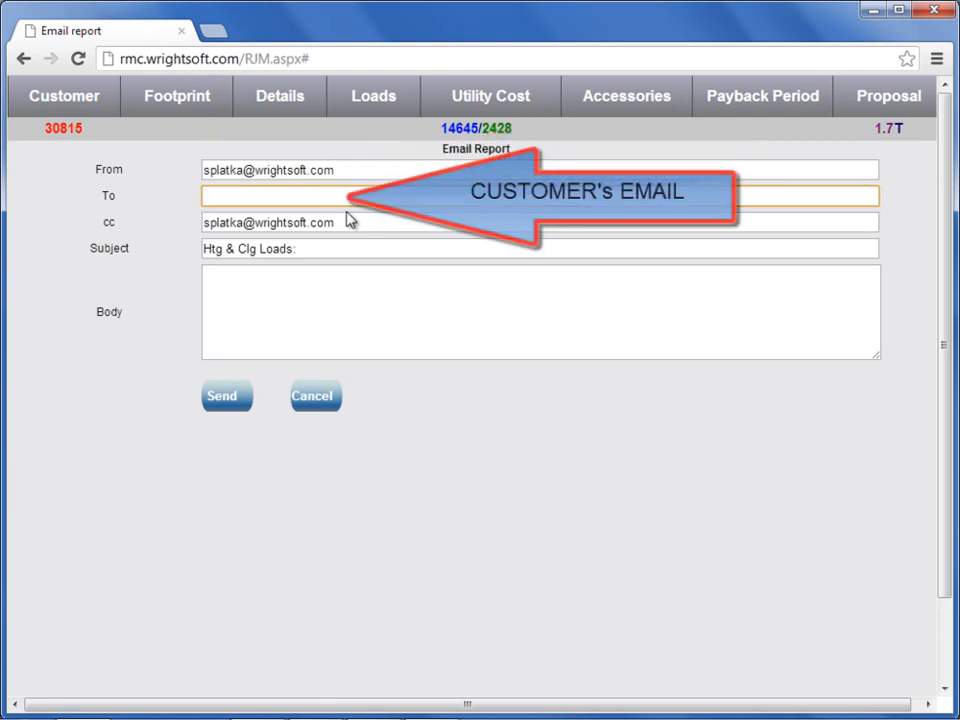
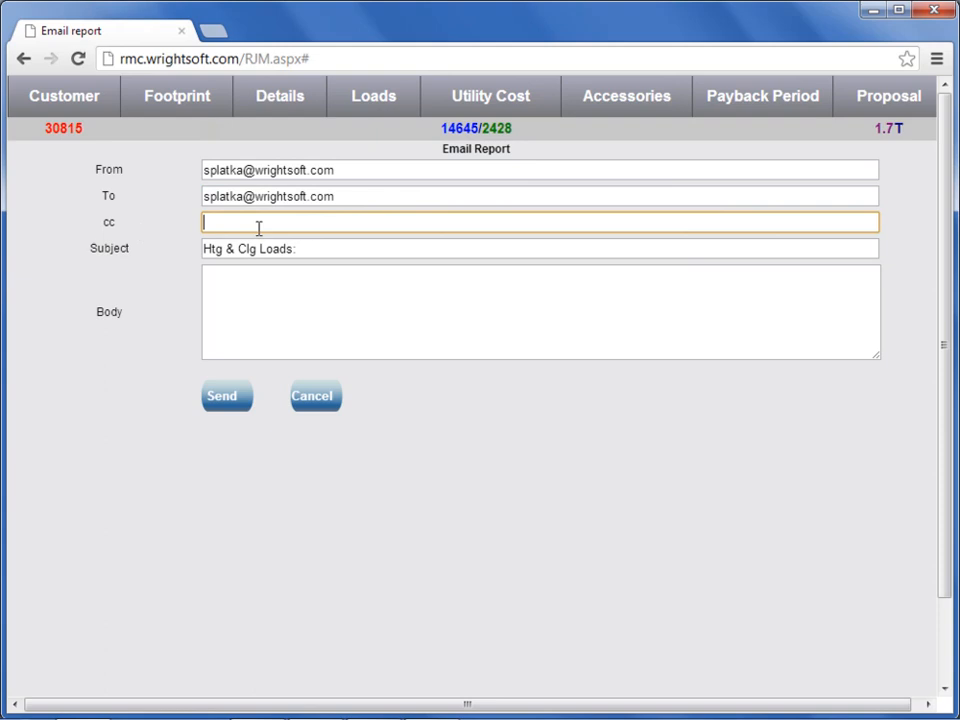
# Address the email, add 'RMC Video Demonstration' to the body, send it and confirm success.
pyautogui.moveTo(308, 248)
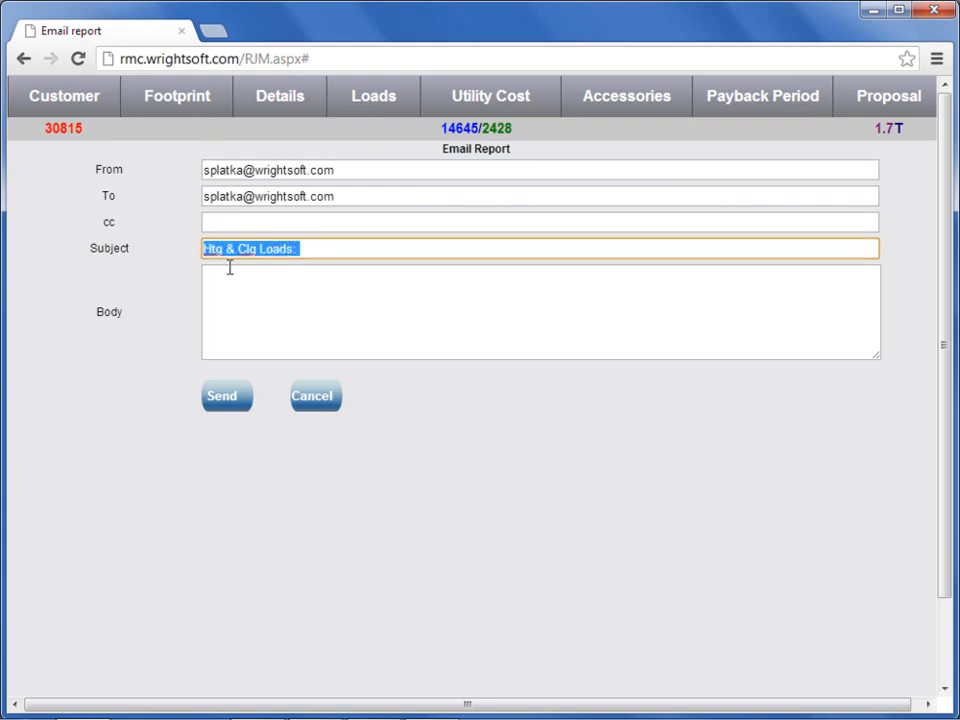
pyautogui.write('RMC Video Demonstration')
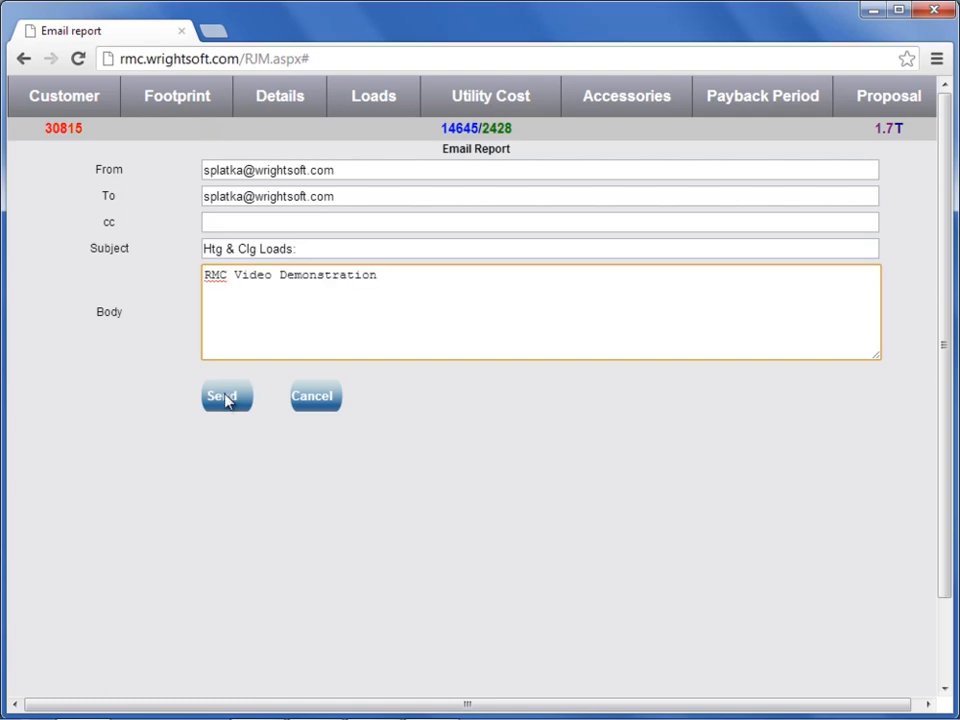
pyautogui.click(224, 396)
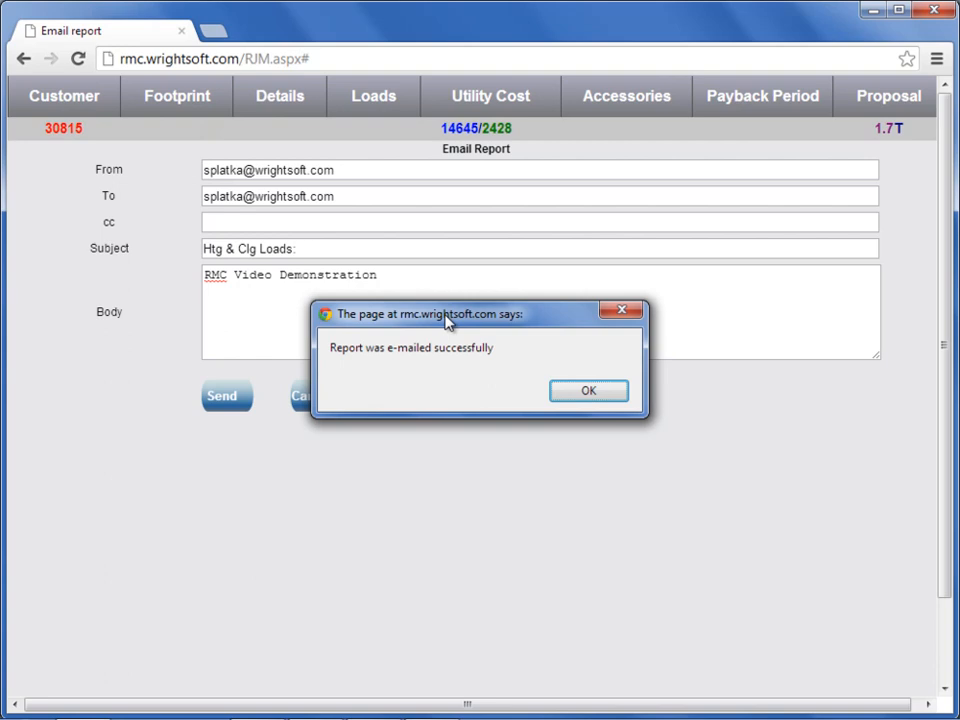
pyautogui.click(588, 390)
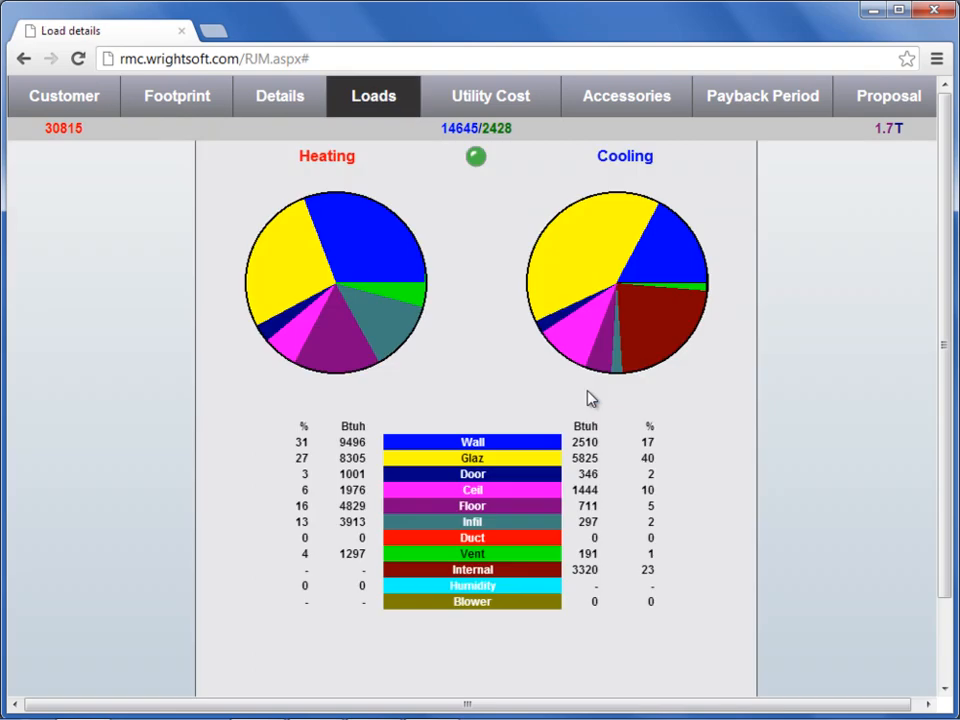